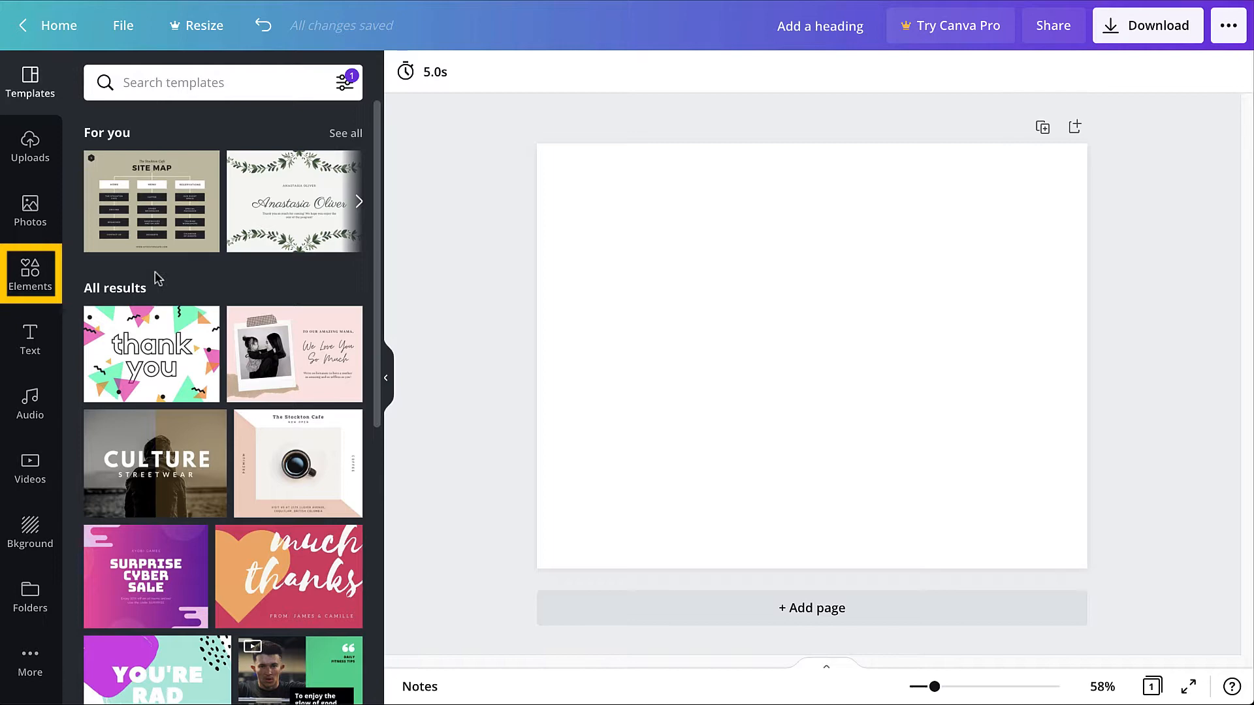
- Show the Elements library with the recently used burger graphics
left_click(29, 274)
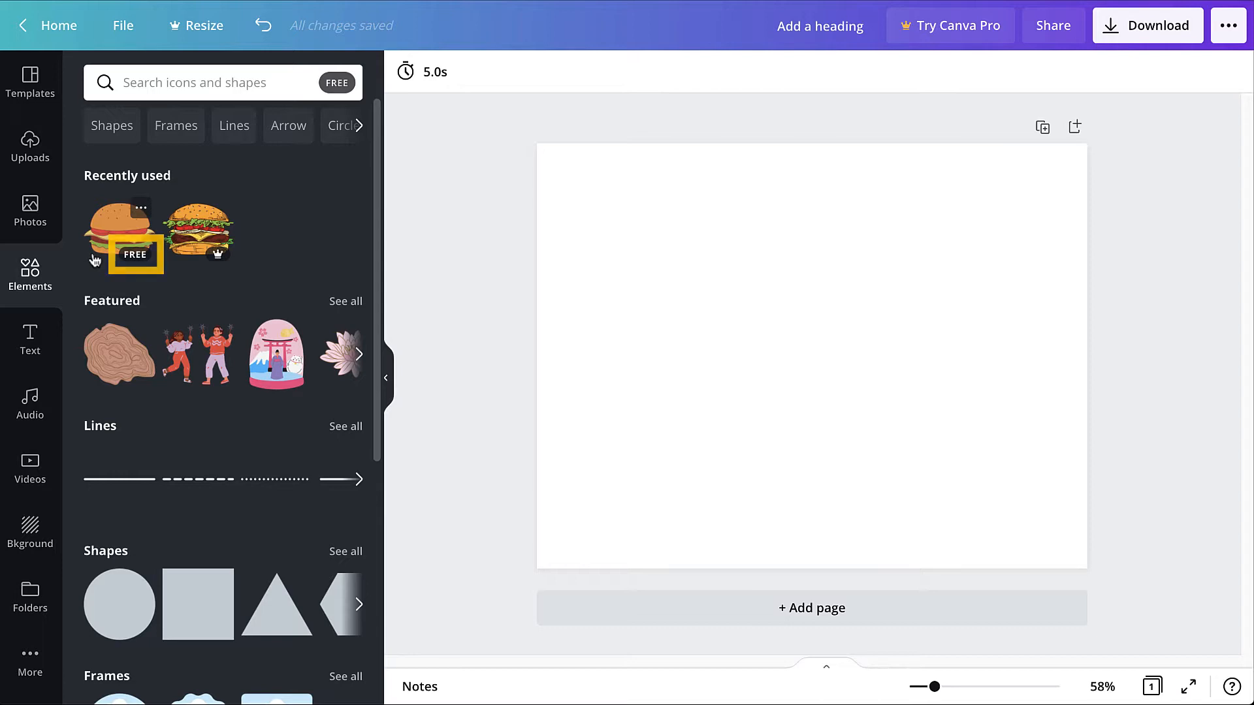
- Search the elements library for 'burger' to list burger graphics
left_click(222, 82)
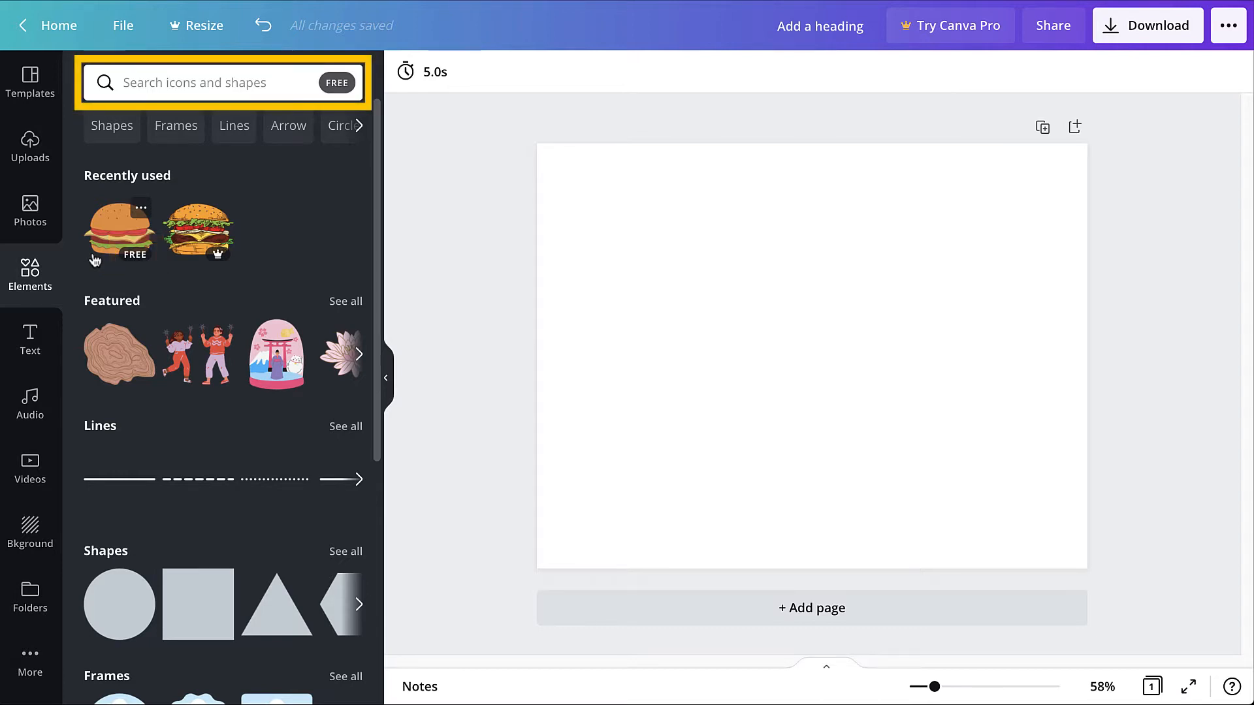
left_click(207, 82)
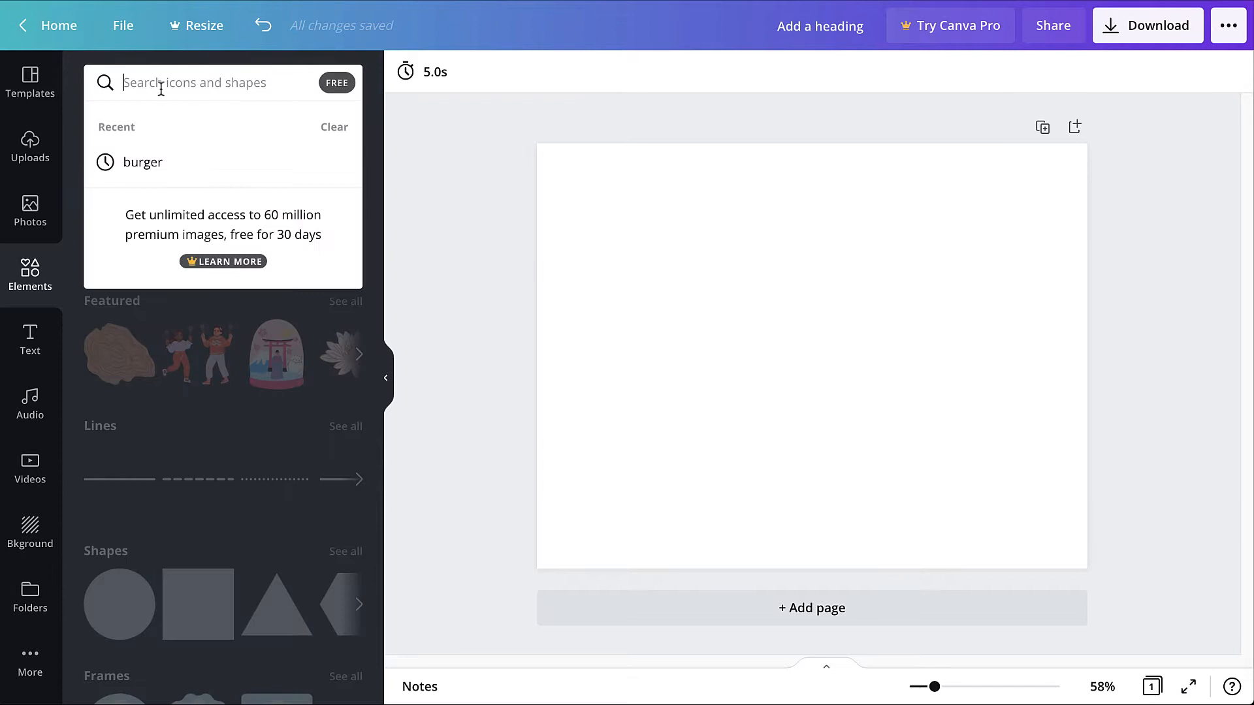
type("burger")
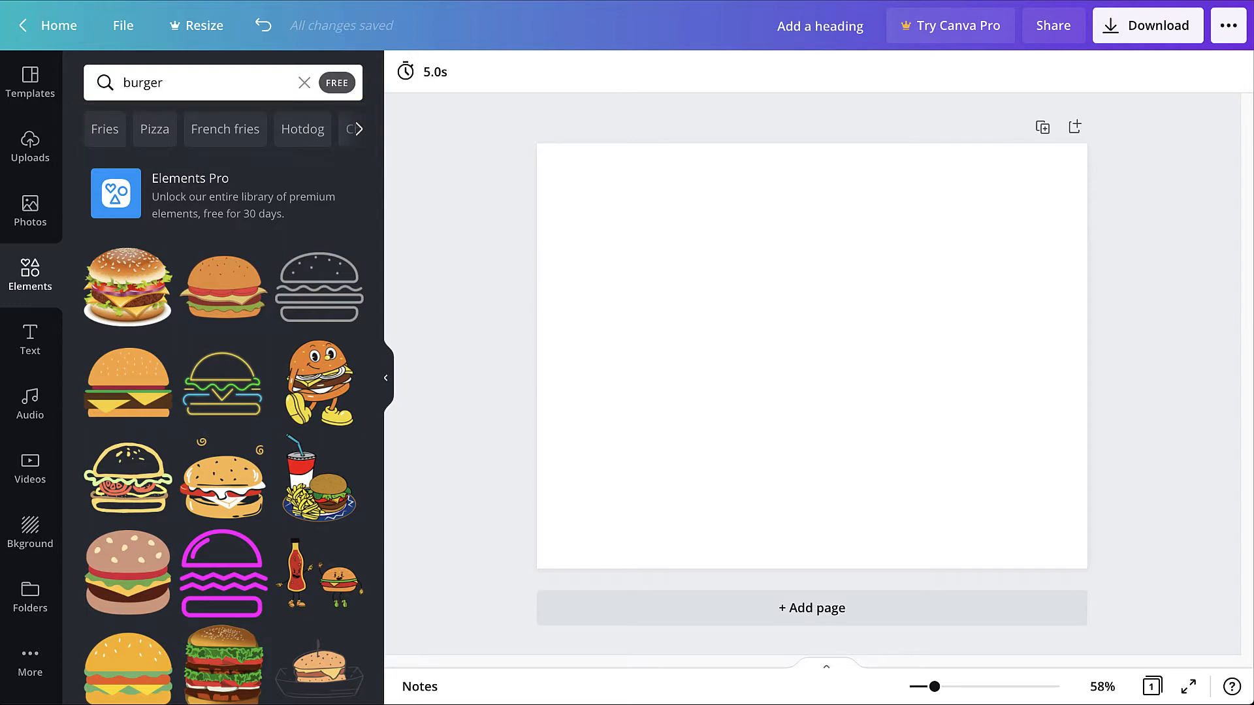
mouse_move(224, 286)
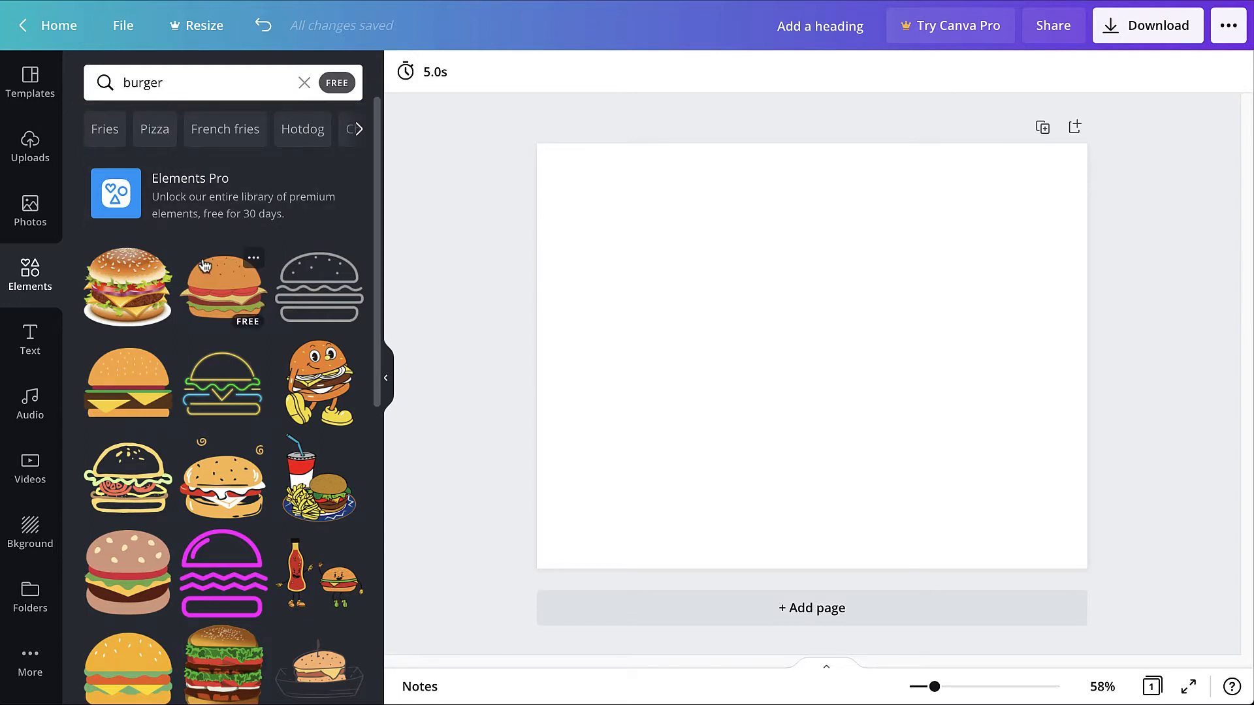
- Add the free plain cartoon burger to the page centre and select it
left_click(224, 286)
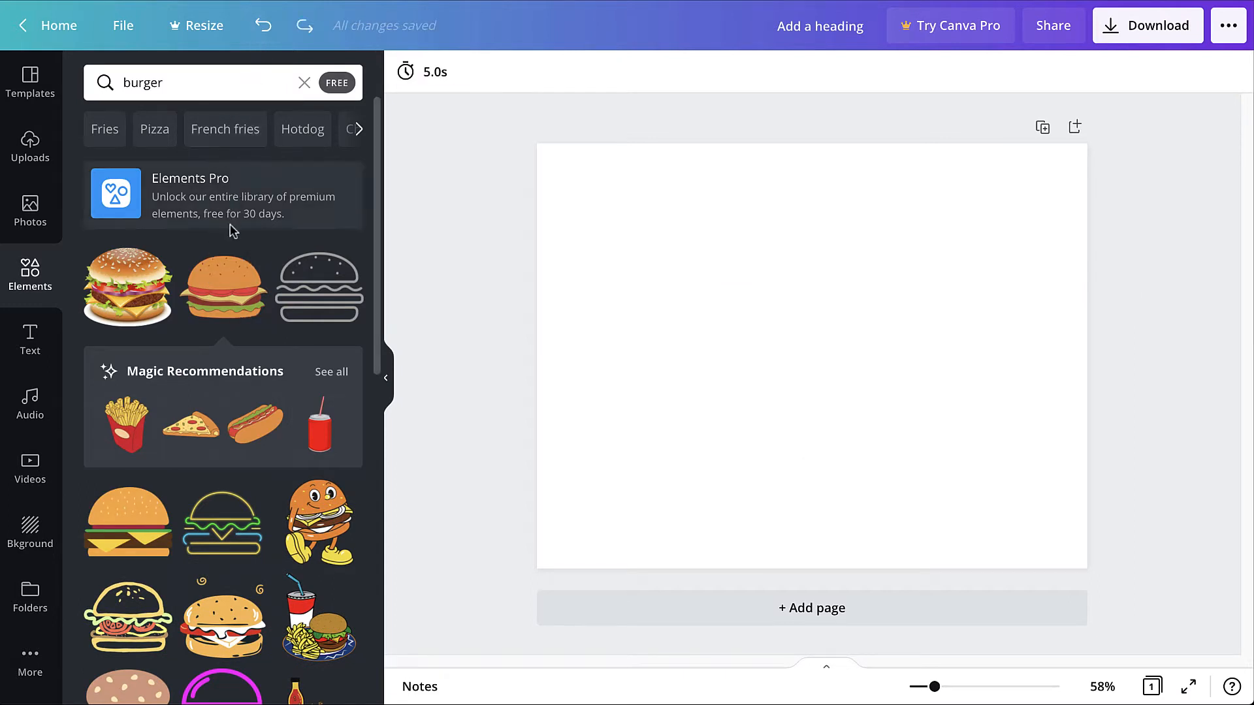
left_click(223, 286)
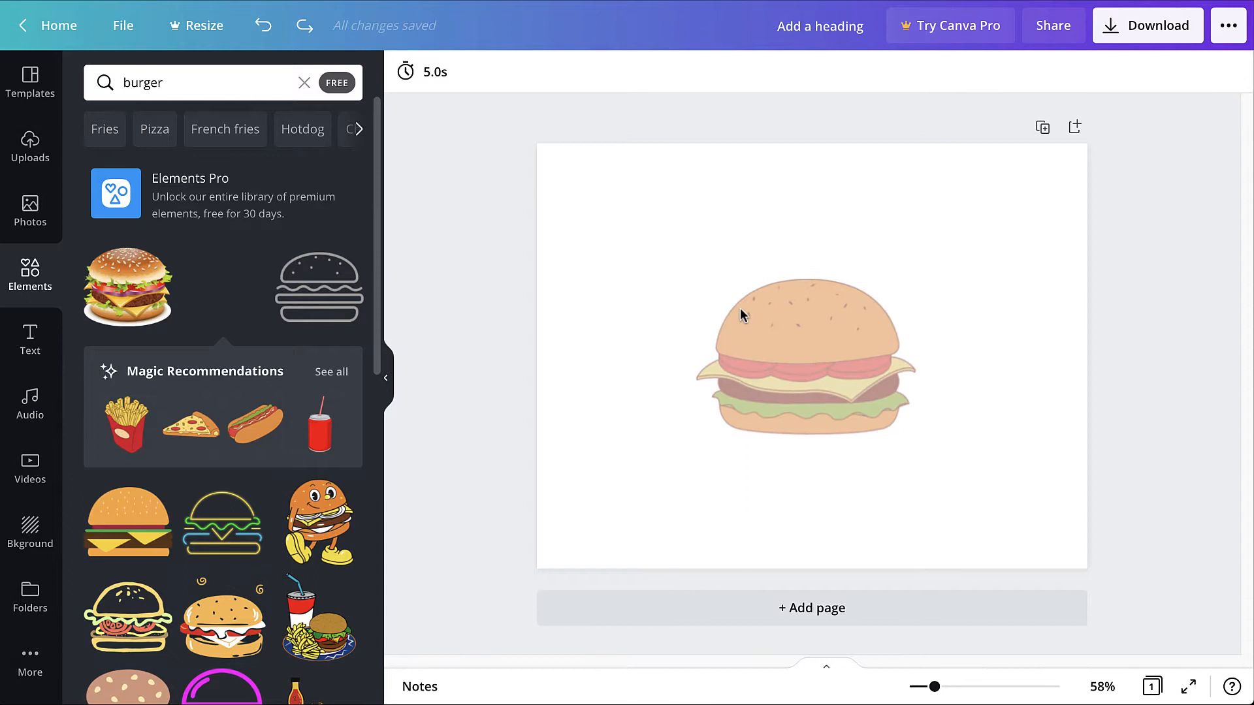
left_click(224, 286)
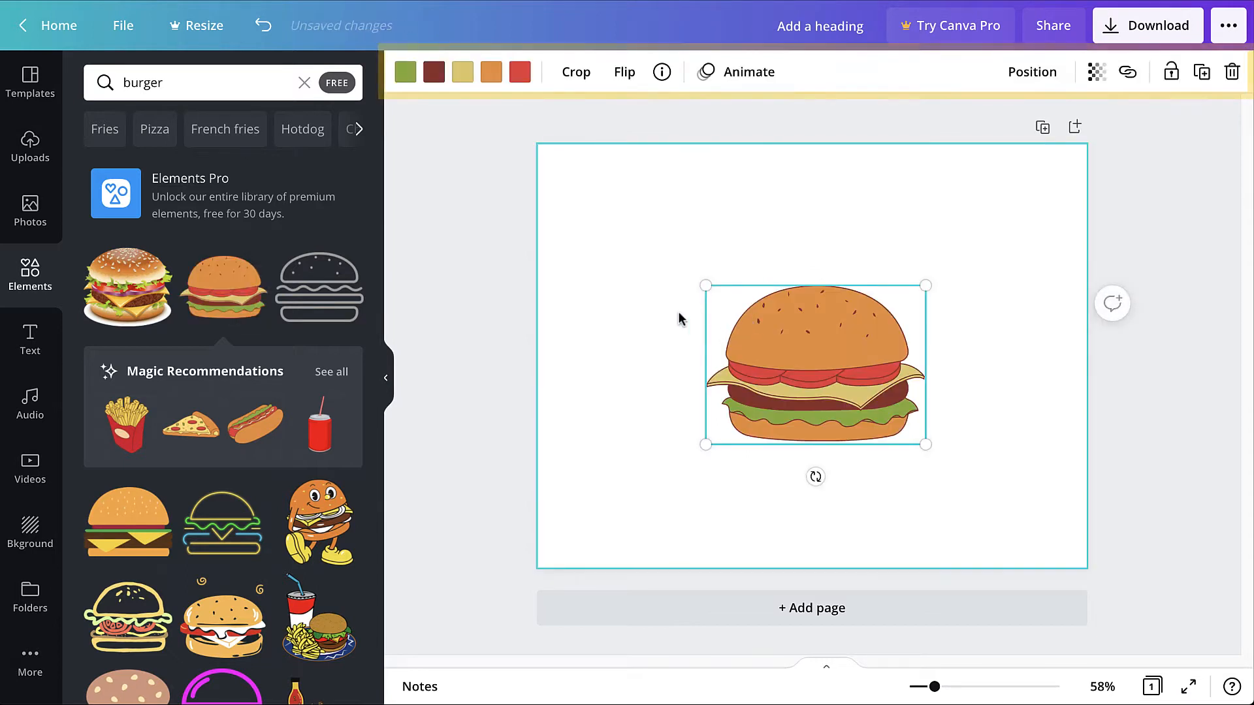
- Recolour the burger's orange bun, trying dark brown, then settling on pale mustard yellow
left_click(492, 72)
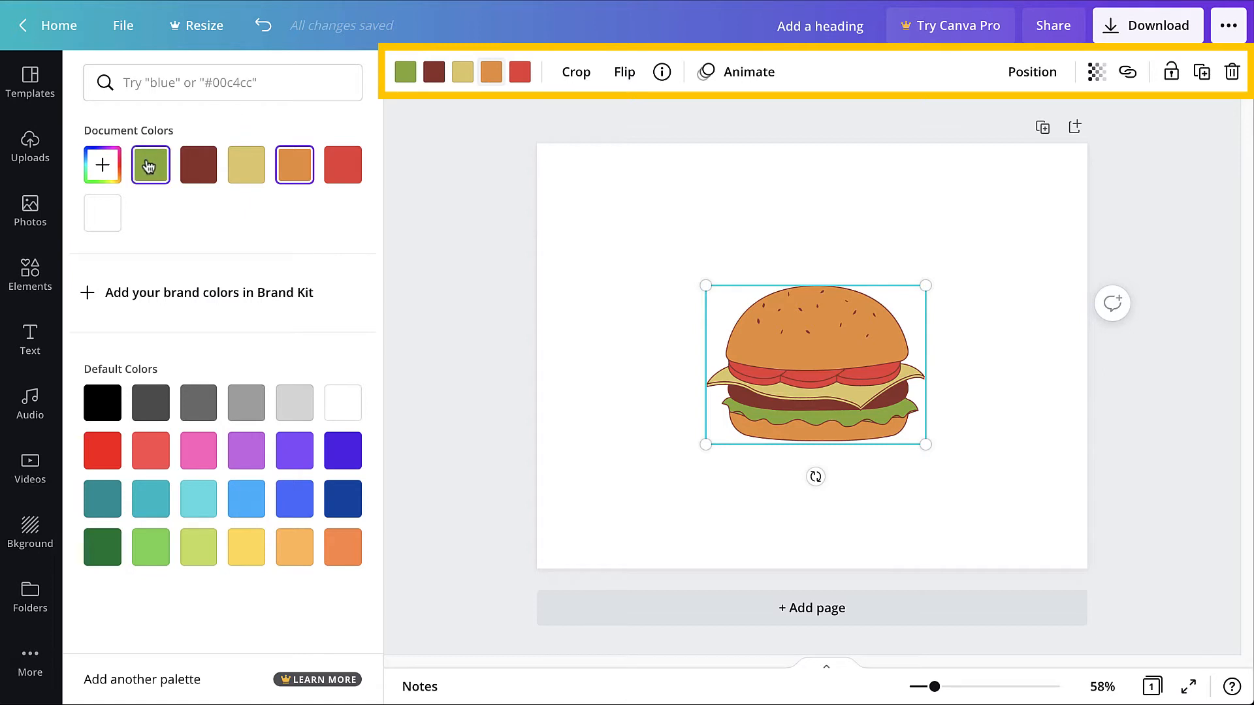
left_click(197, 165)
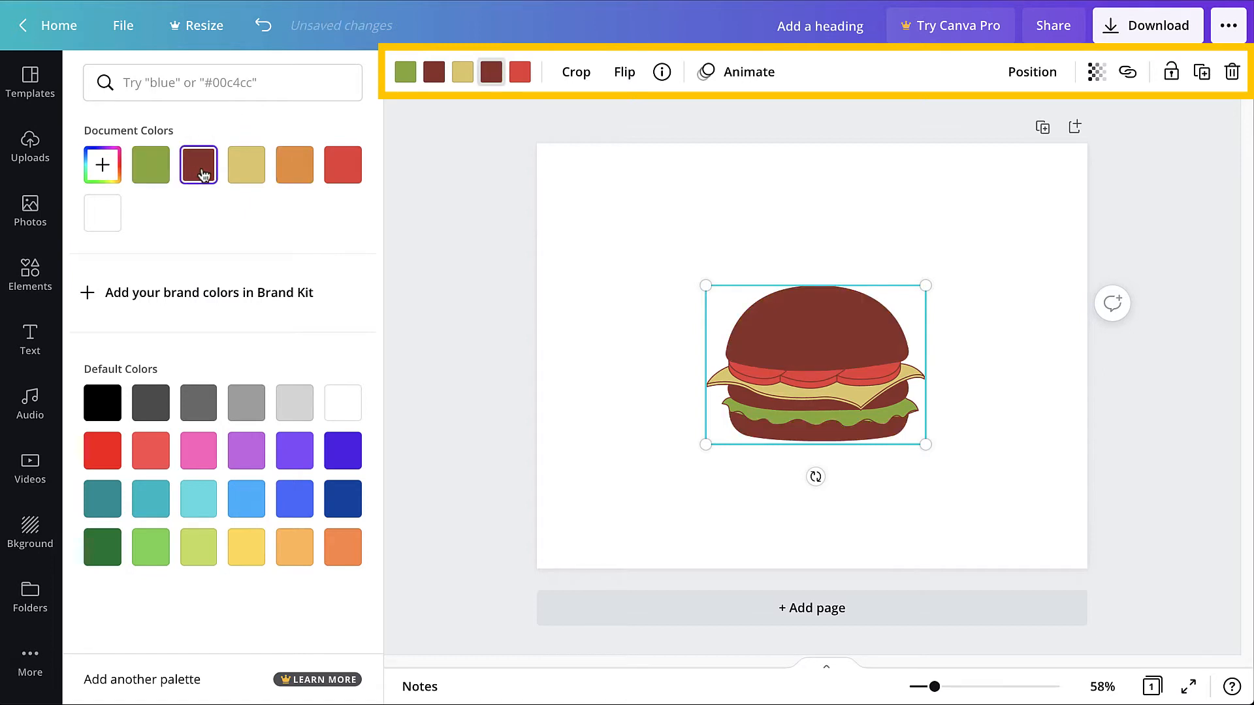
left_click(246, 164)
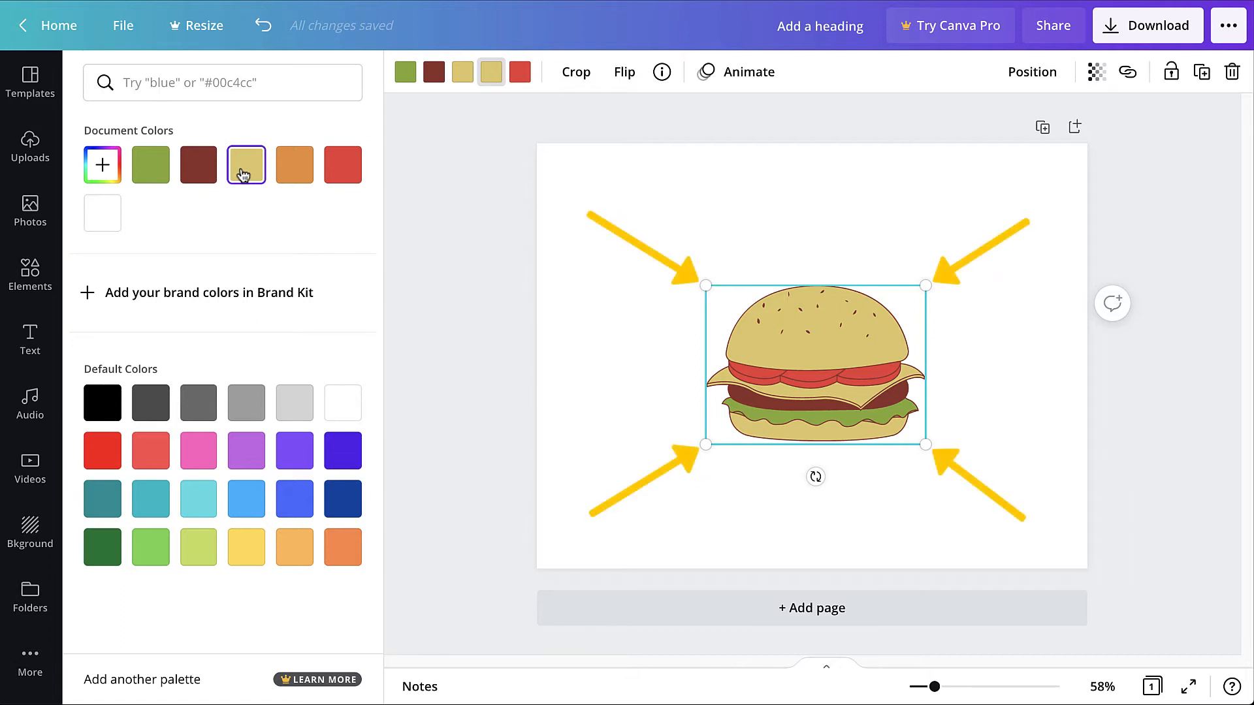
- Enlarge the burger to fill much of the page centre
left_click_drag(705, 285, 645, 240)
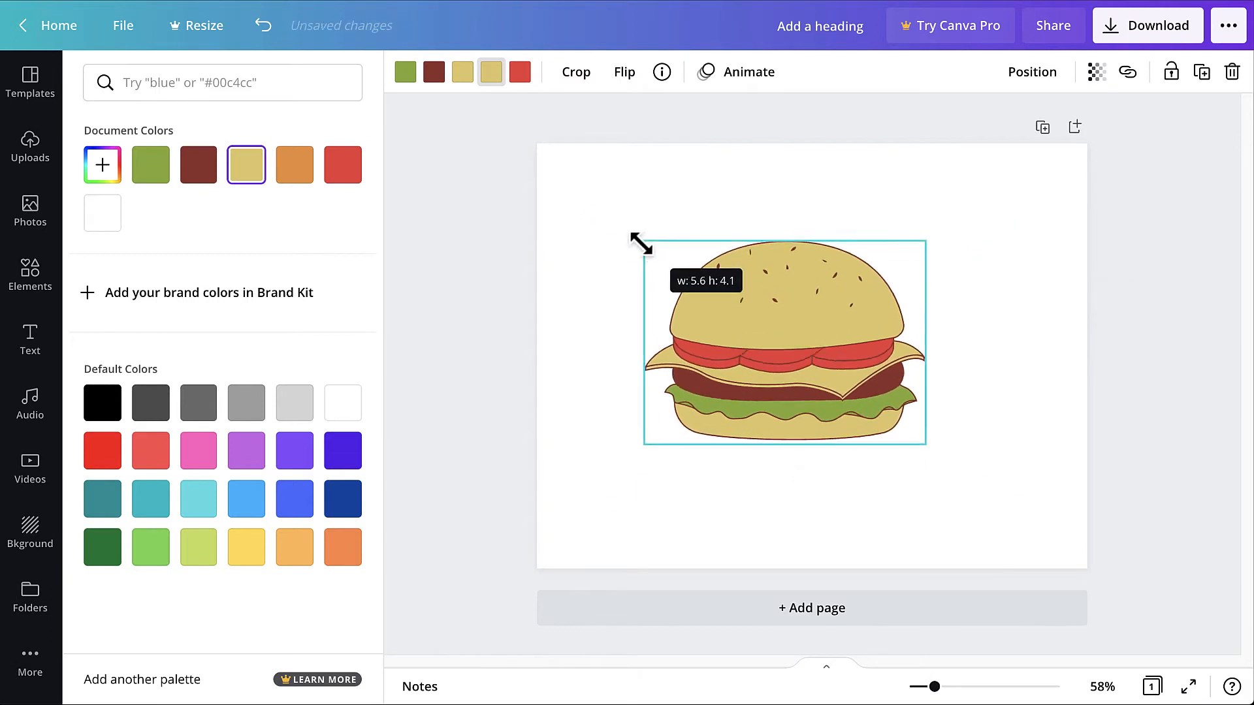
left_click_drag(640, 242, 640, 237)
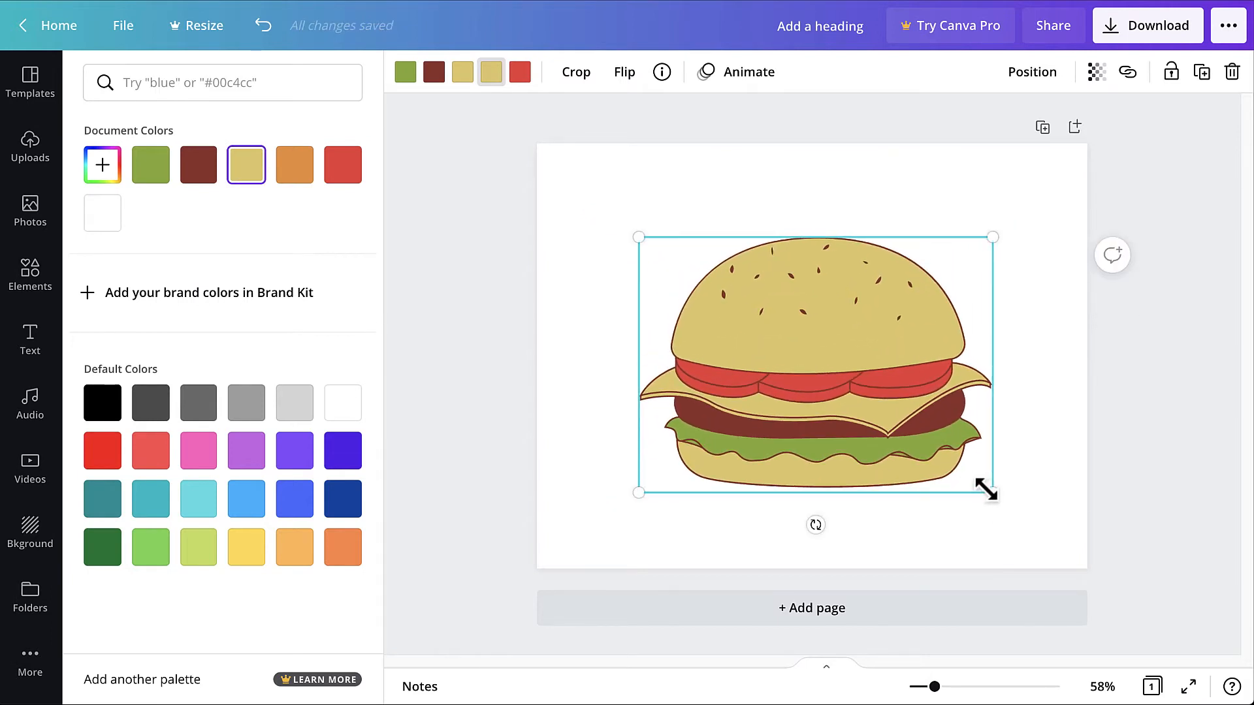
left_click(574, 72)
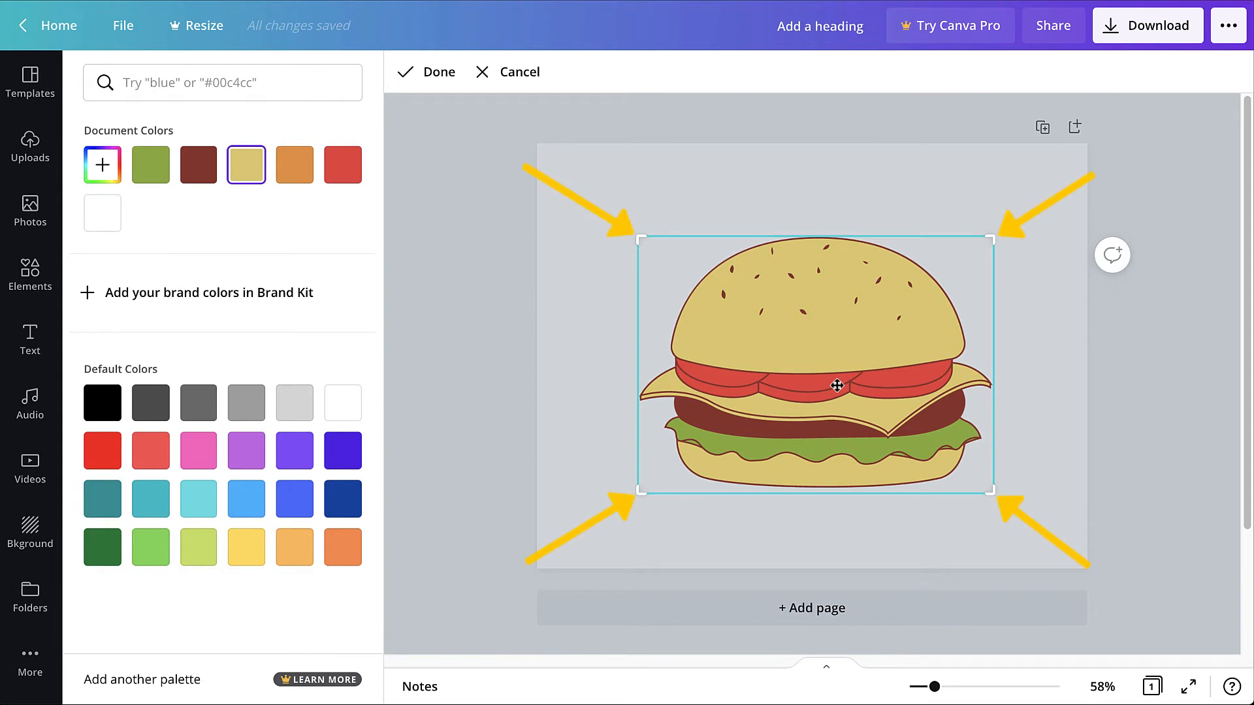
- Crop away the bun top and right side, keeping the middle-left, and apply it
left_click_drag(992, 239, 964, 268)
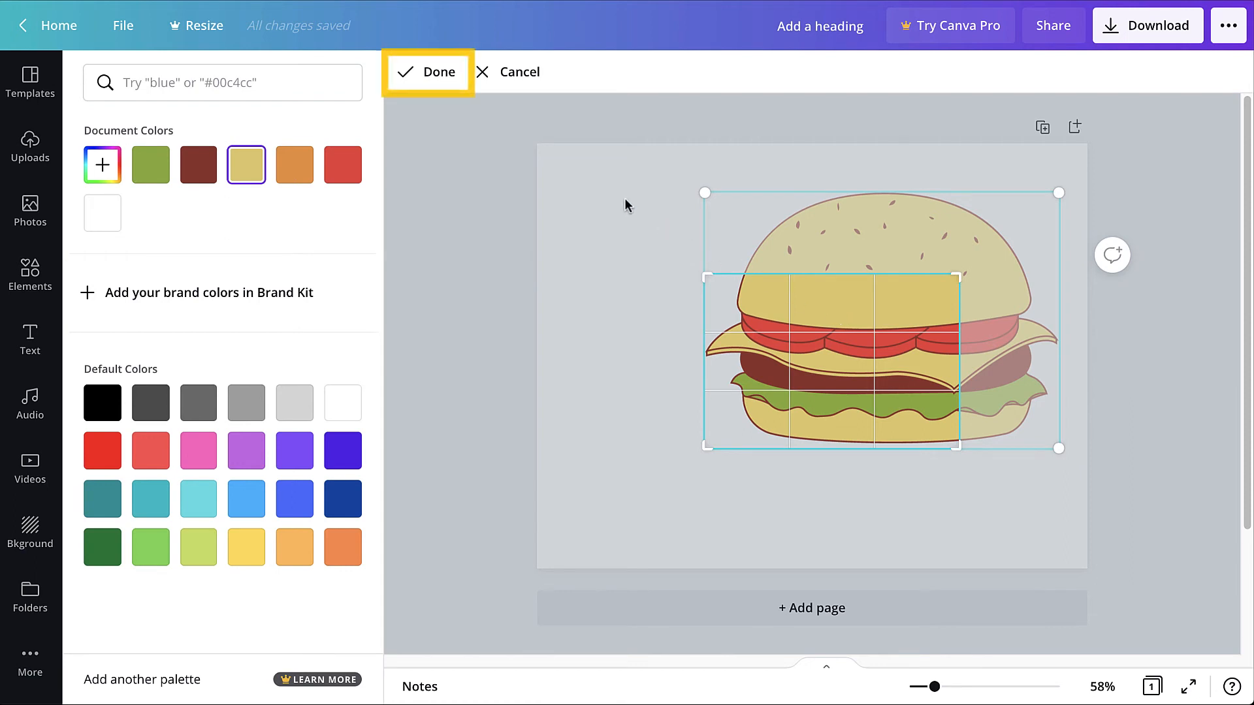
left_click(427, 72)
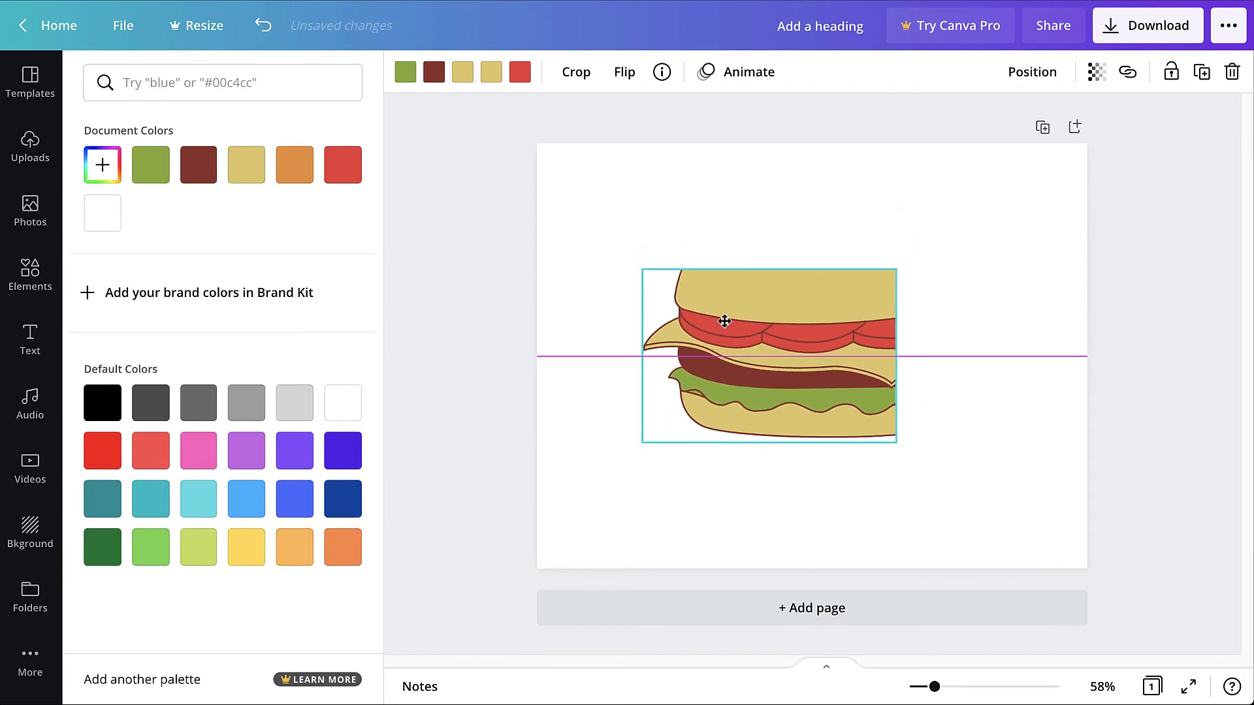
- Move the cropped burger near the page centre and rotate it about -20 degrees
left_click_drag(722, 321, 759, 355)
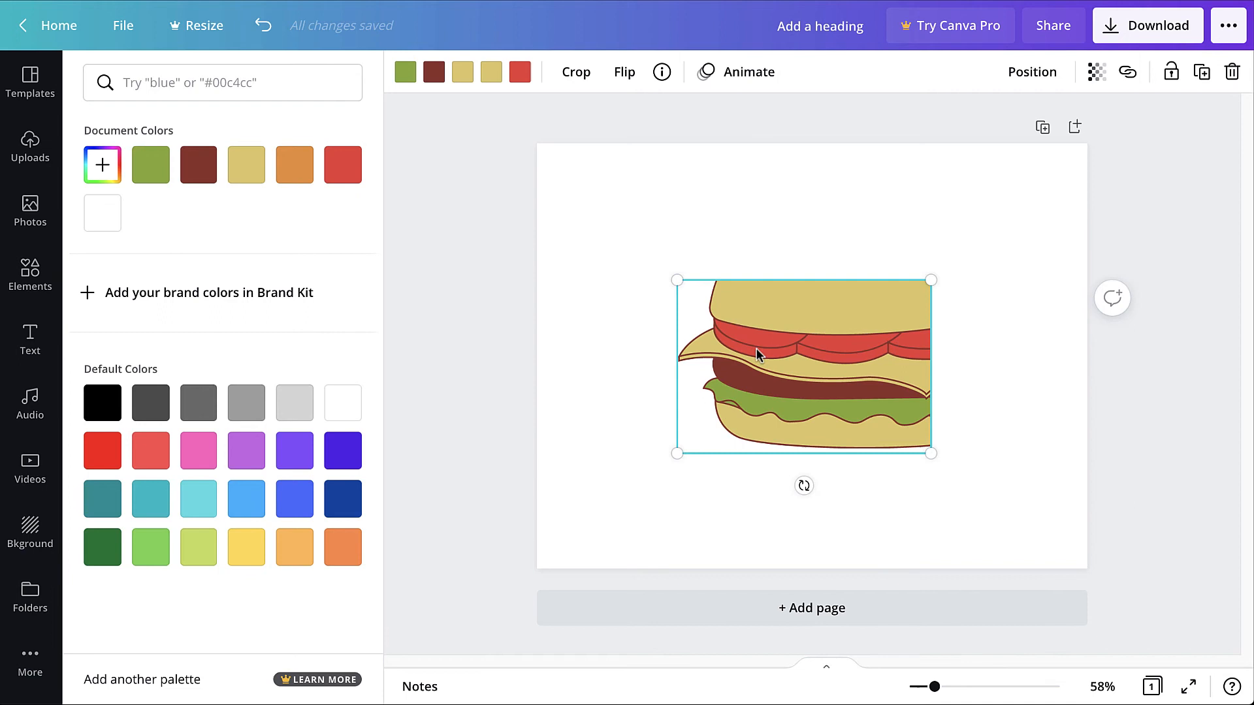
left_click_drag(804, 485, 795, 494)
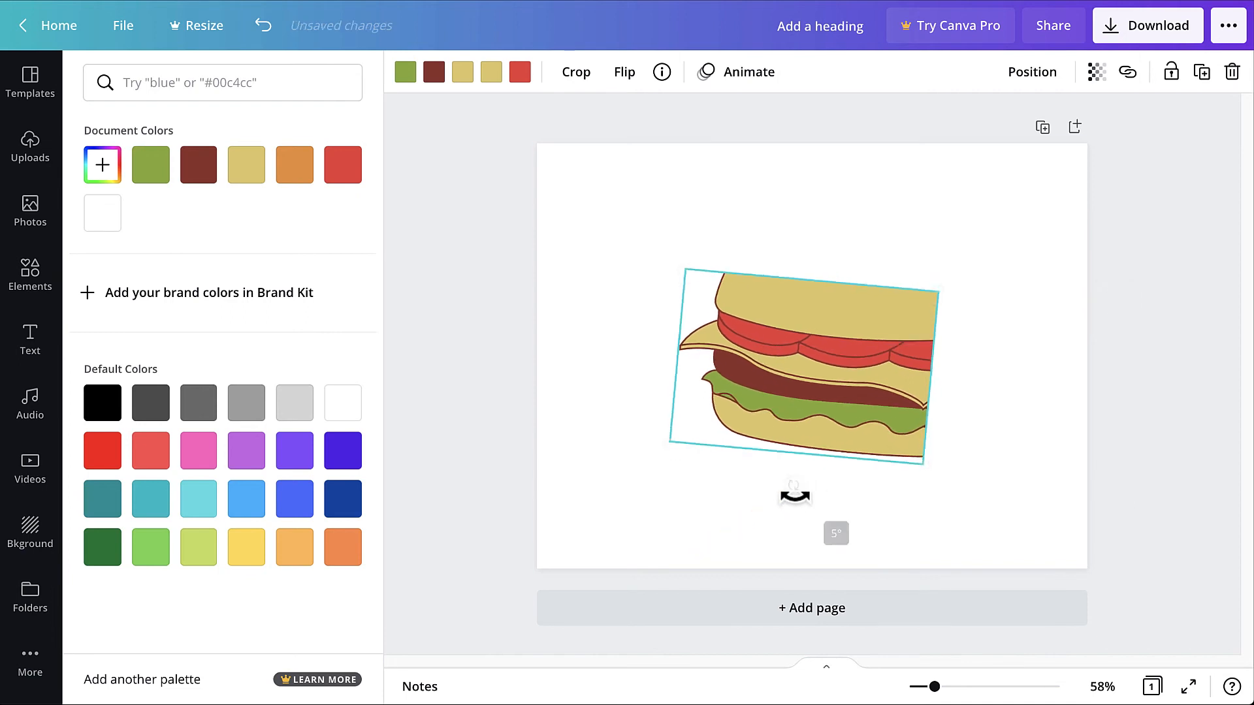
left_click_drag(795, 493, 851, 489)
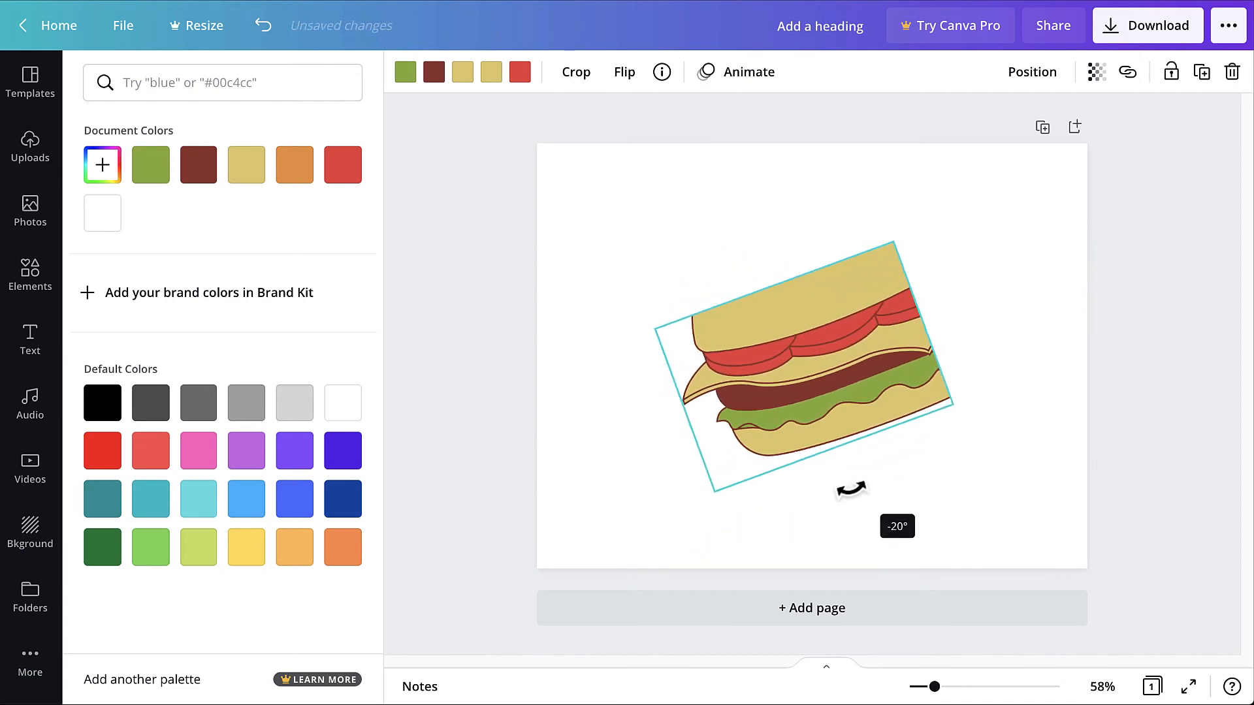
left_click_drag(852, 489, 846, 480)
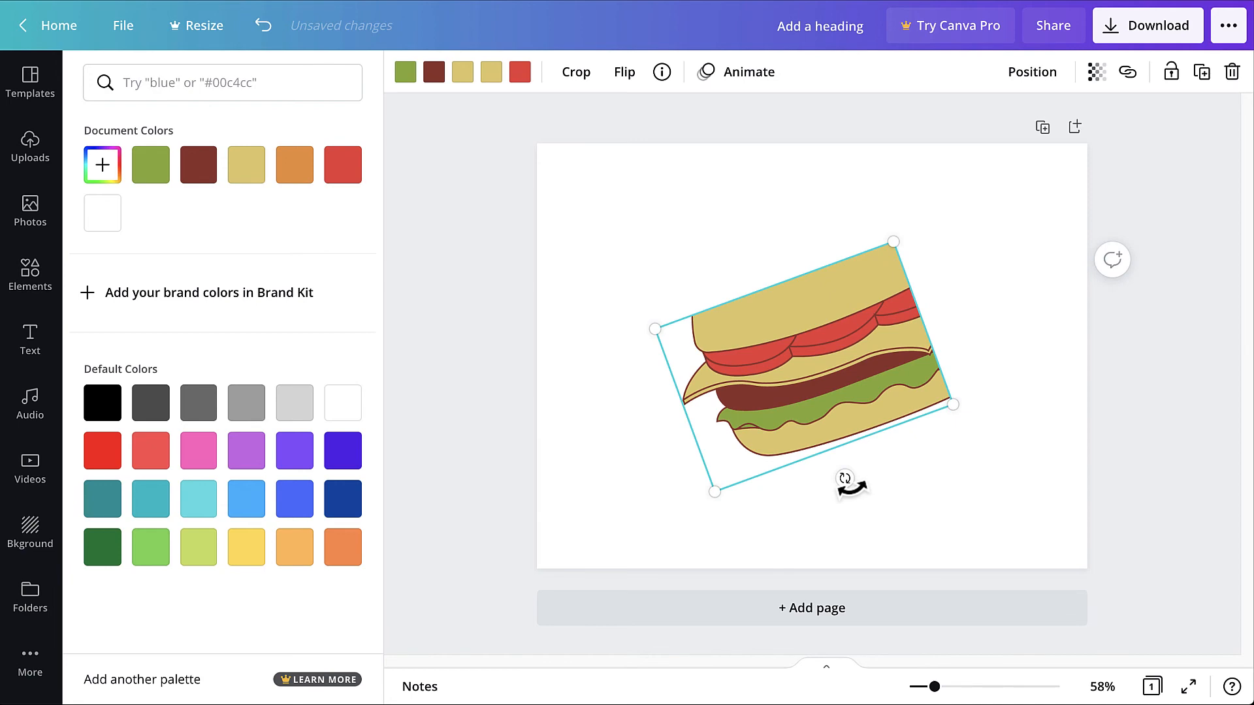